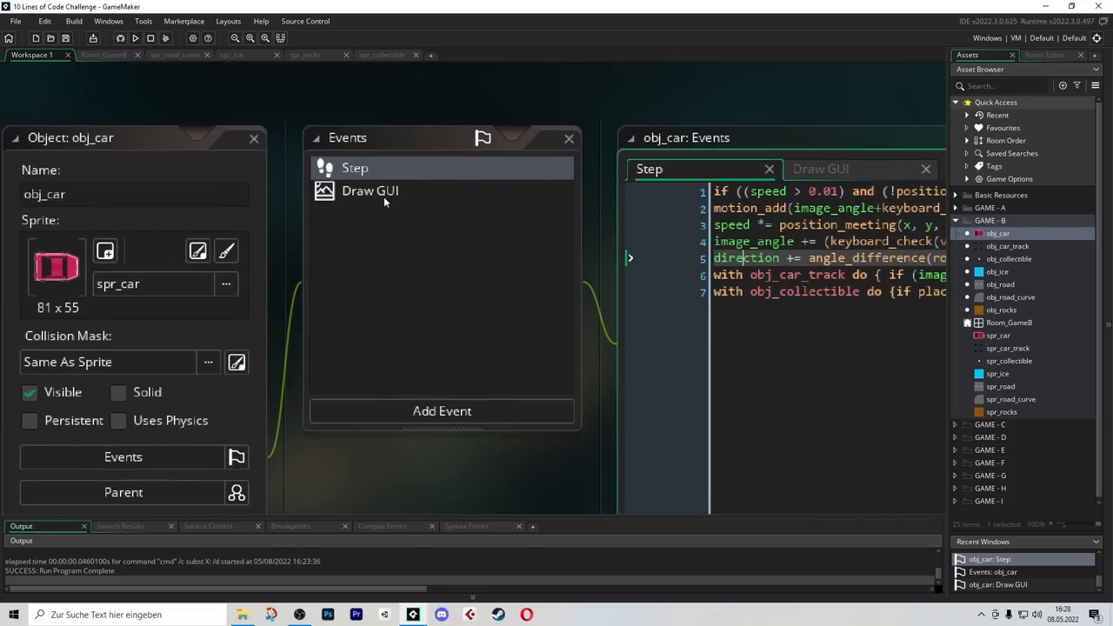
Write obj_car's Draw GUI code: health bar, score bar, and room_restart when no obj_collectible remains
click(368, 190)
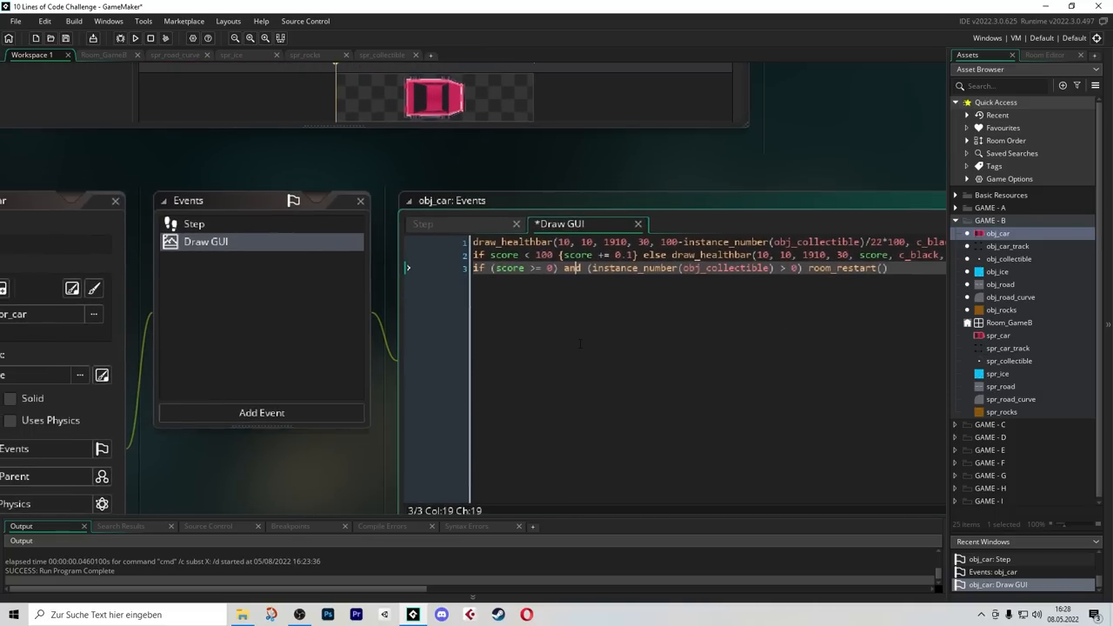
Tile the room's Background layer with spr_floor_tiles horizontally and vertically
click(138, 38)
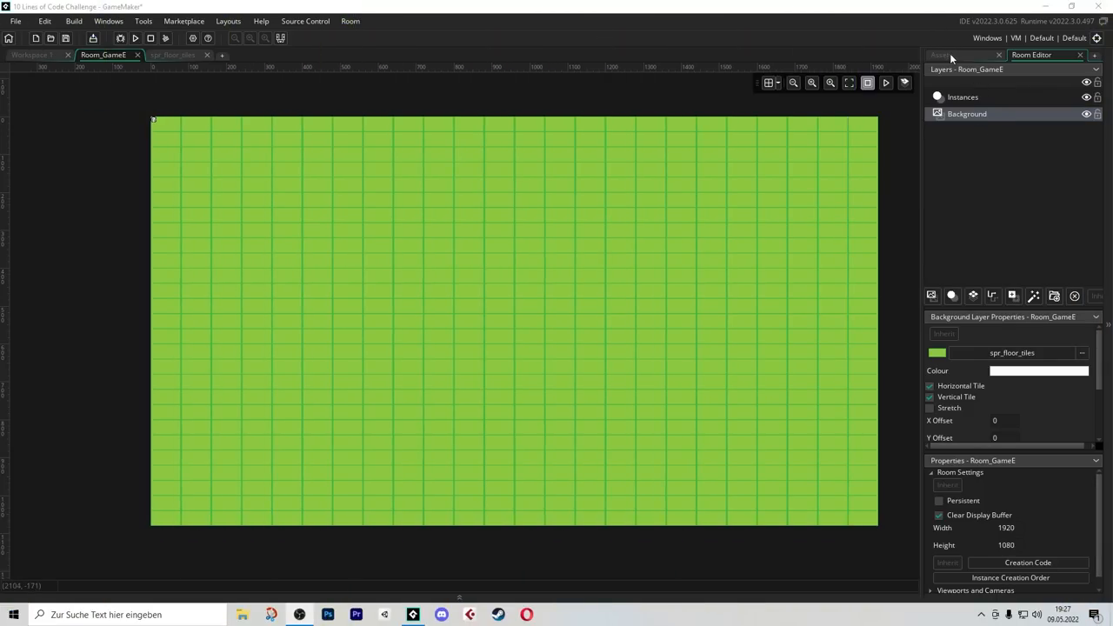
Create spr_house and an obj_building_manager that spawns obj_building on left click, then run the game
click(939, 56)
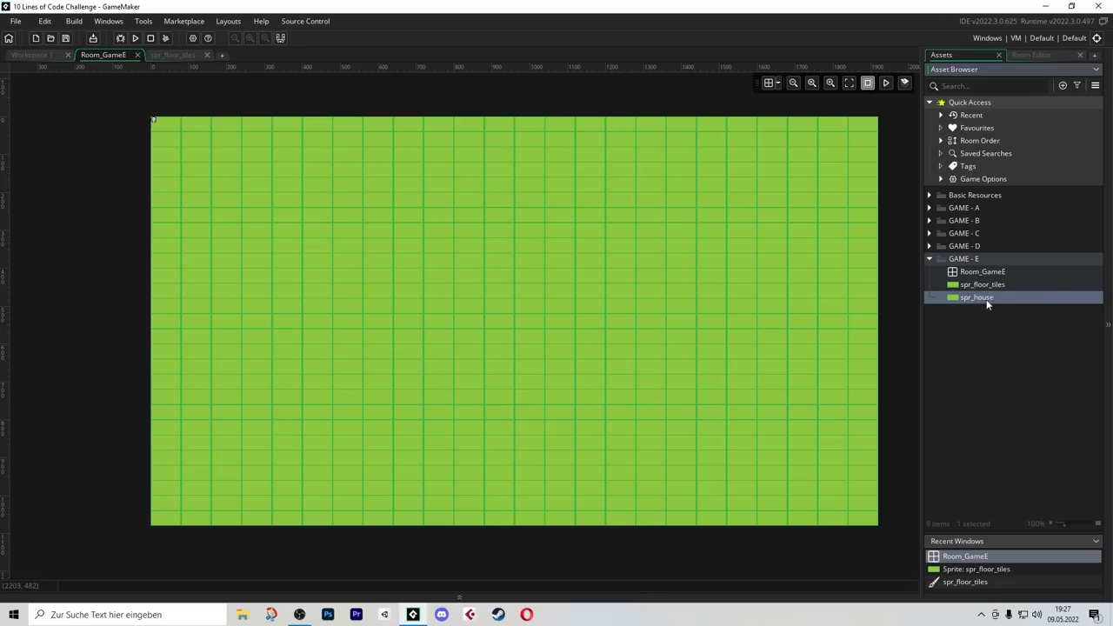
double_click(977, 295)
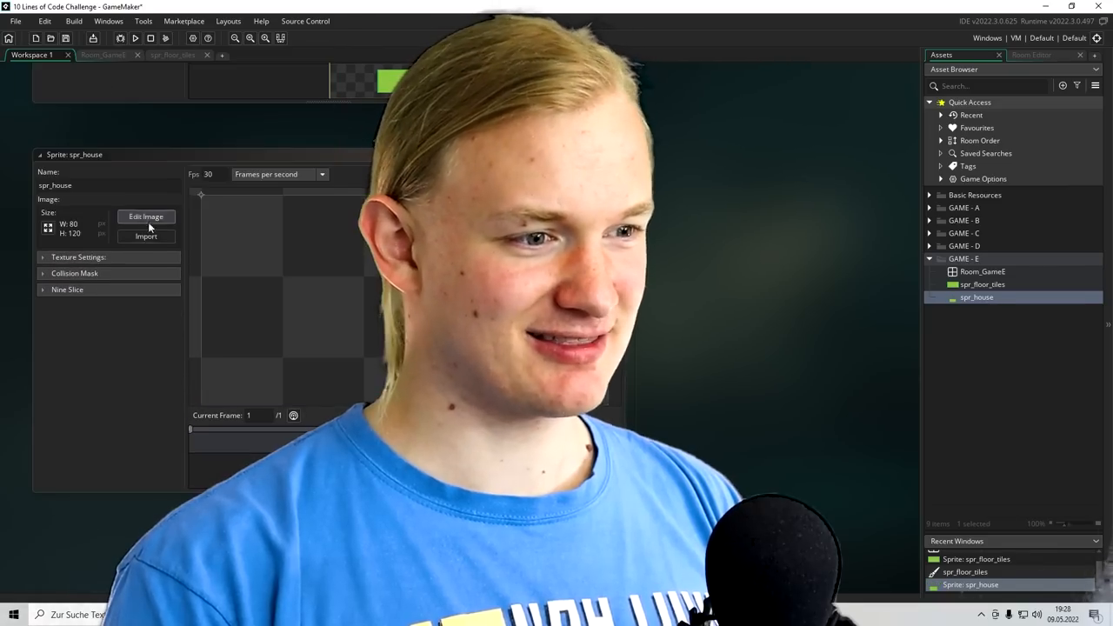
click(146, 216)
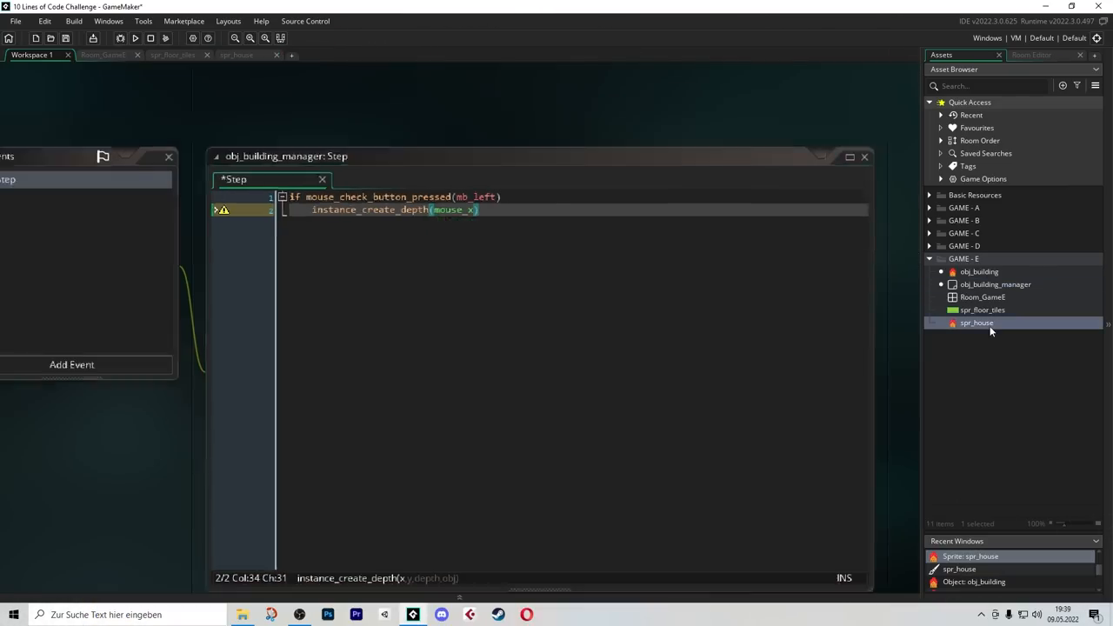
click(135, 38)
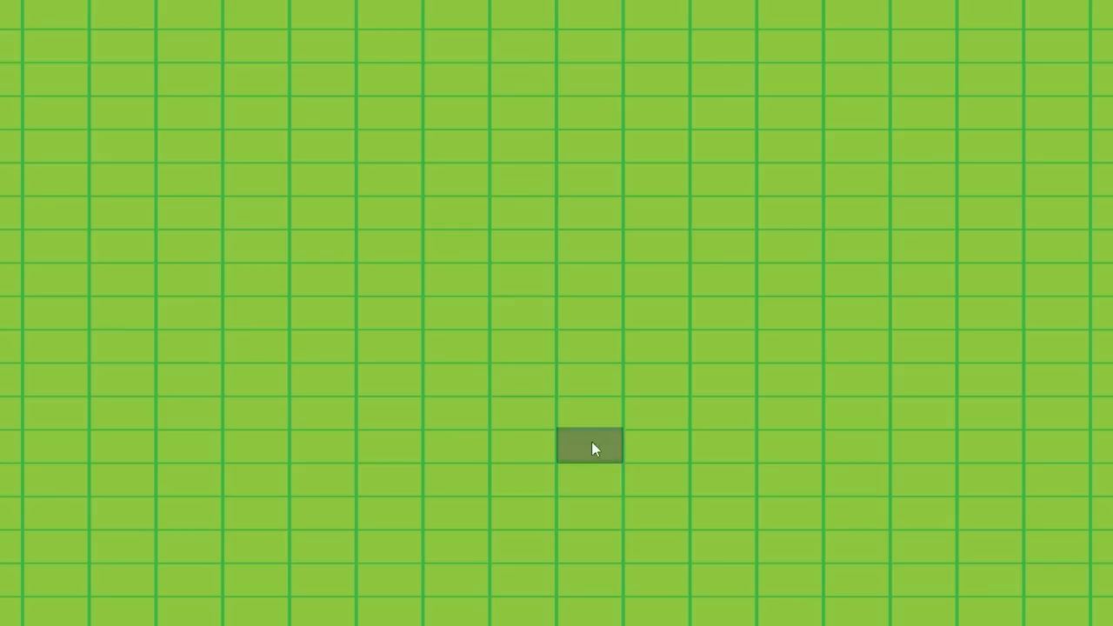
Place houses, a road strip and grass patches on grid cells in the running game
click(589, 445)
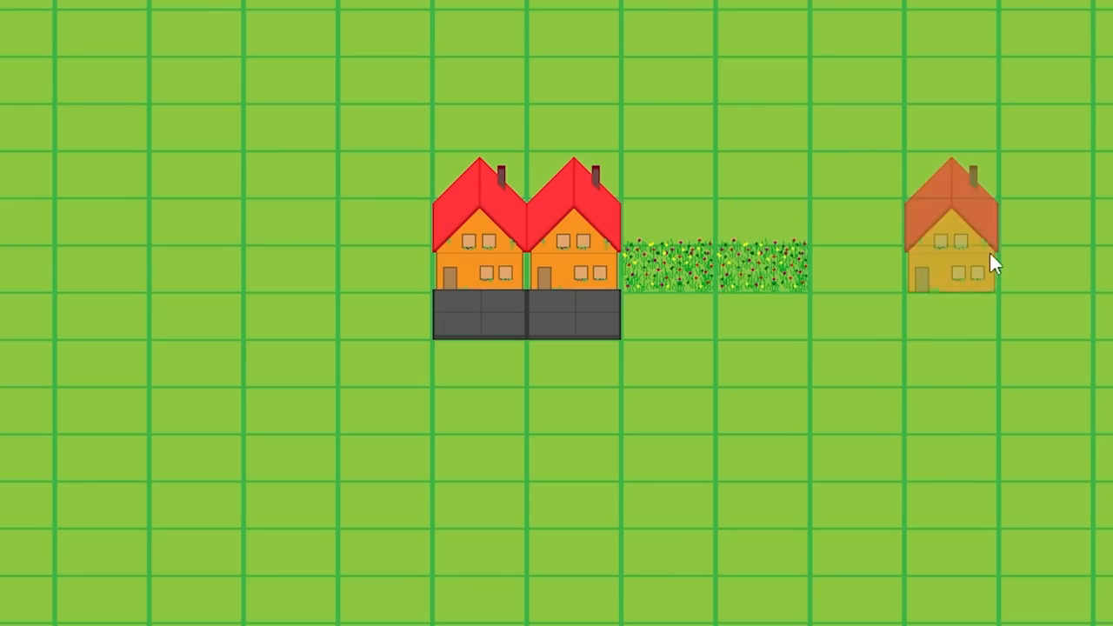
scroll(down, 3)
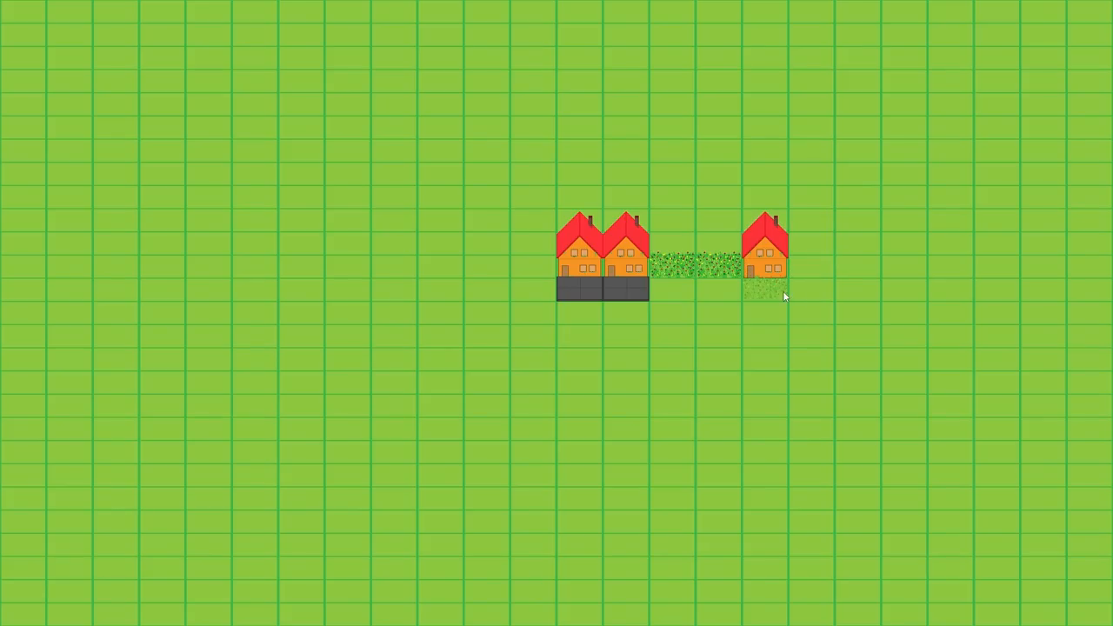